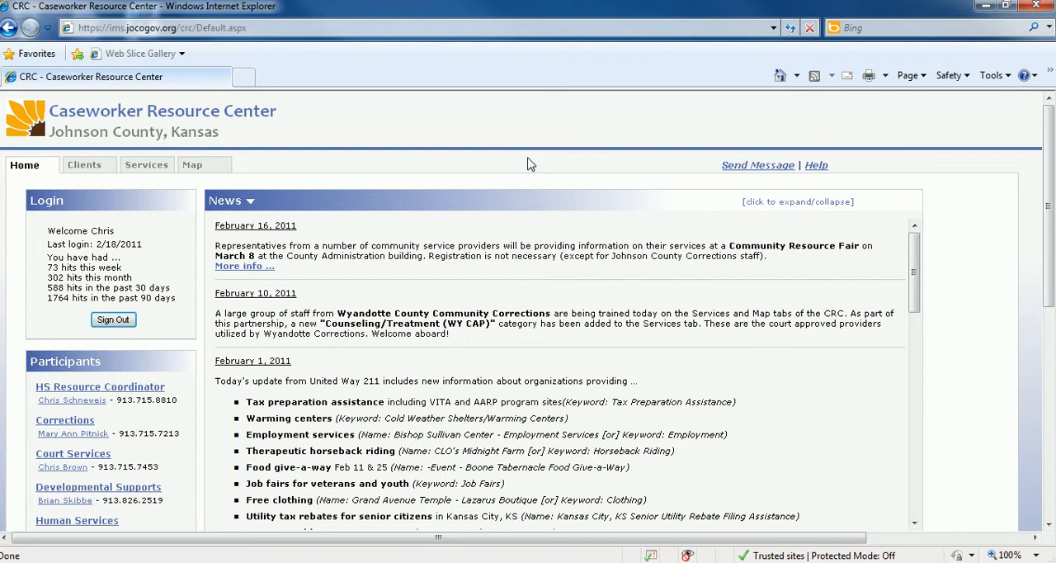
mouse_move(528, 166)
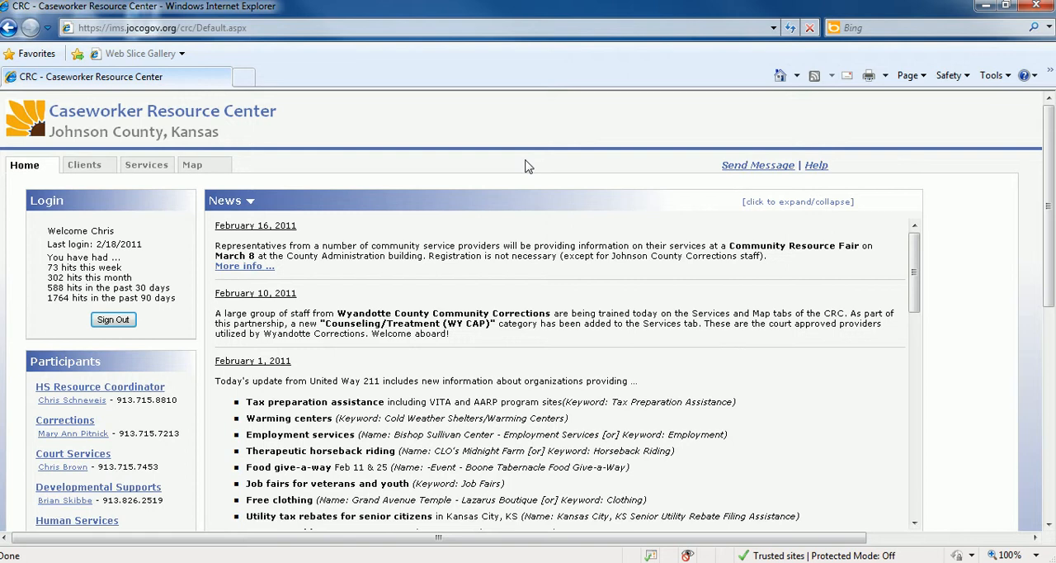
mouse_move(146, 169)
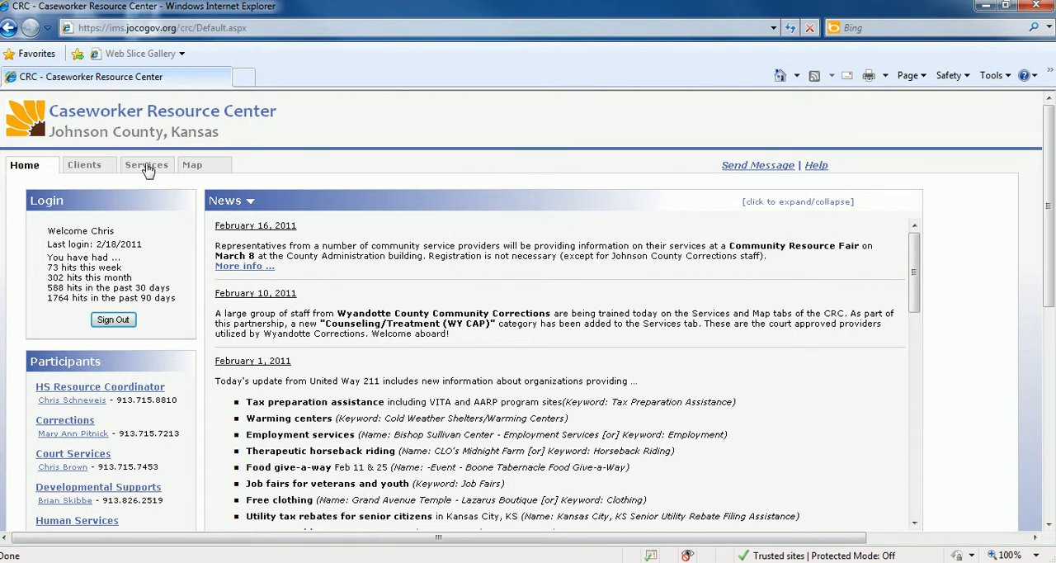
Step: Start a services search with category Income Support and Employment and description Temporary Employment
click(146, 164)
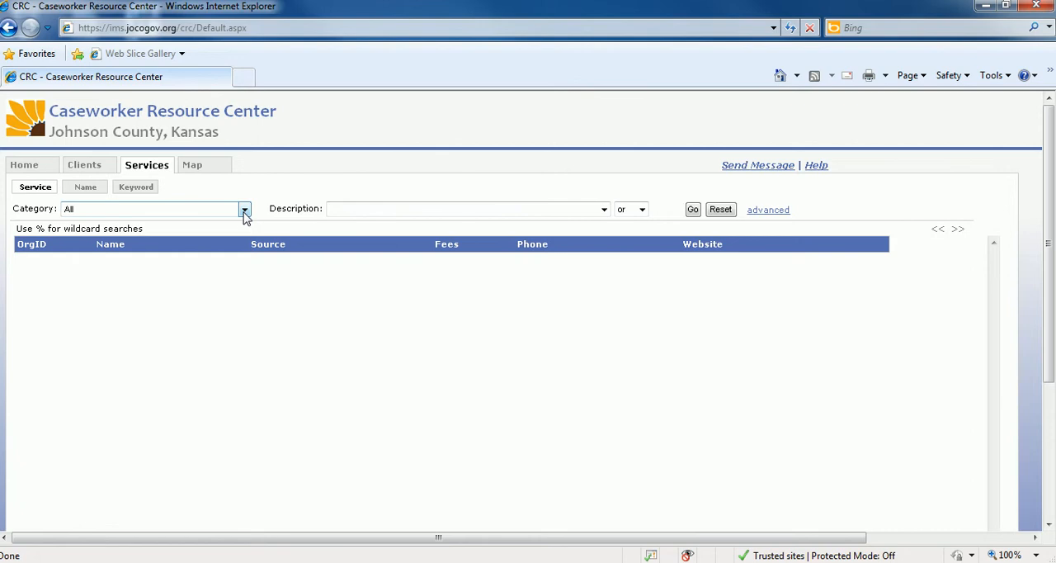
click(244, 209)
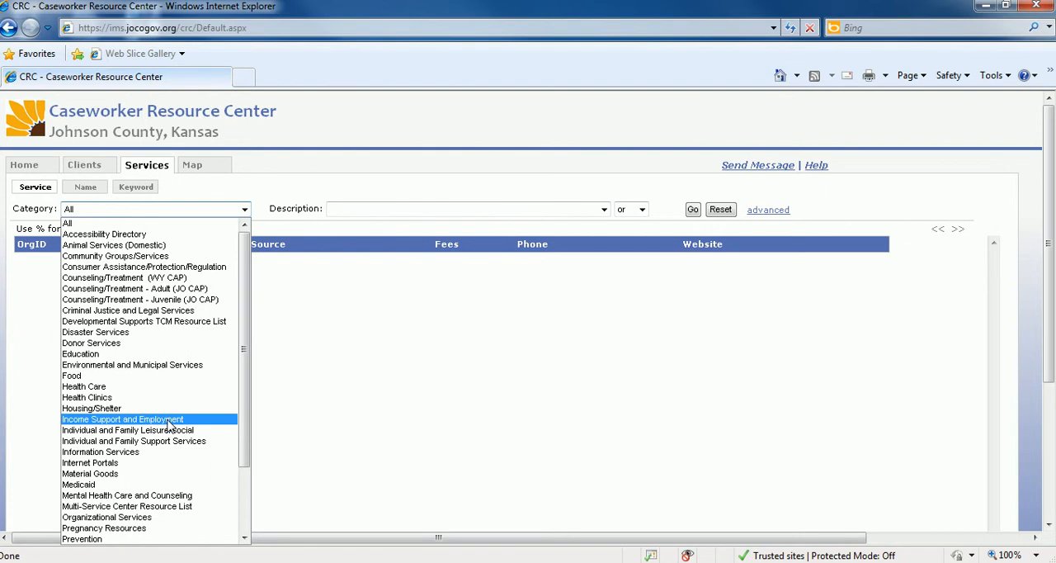
click(122, 419)
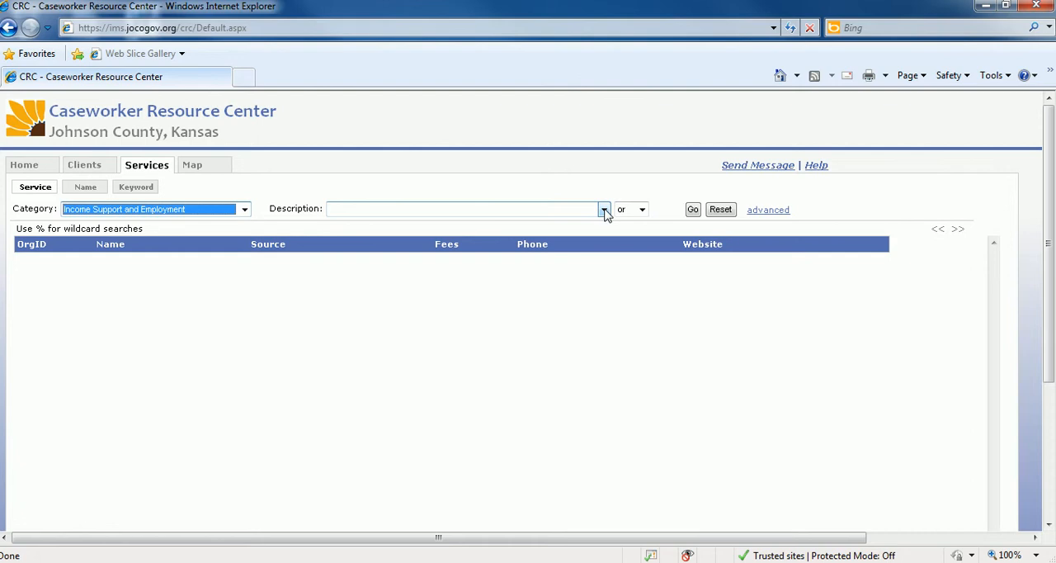
click(605, 208)
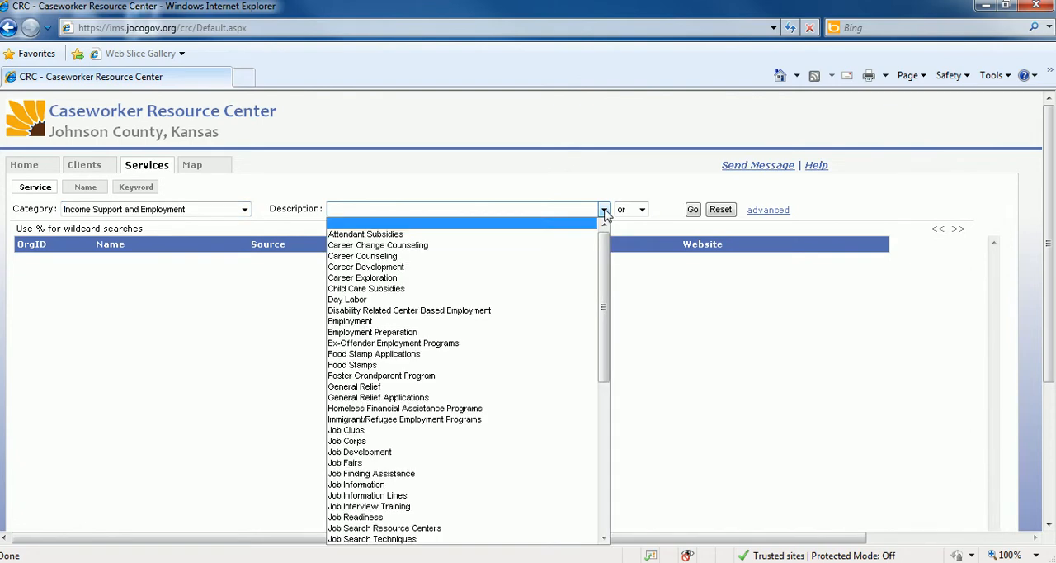
scroll(down, 3)
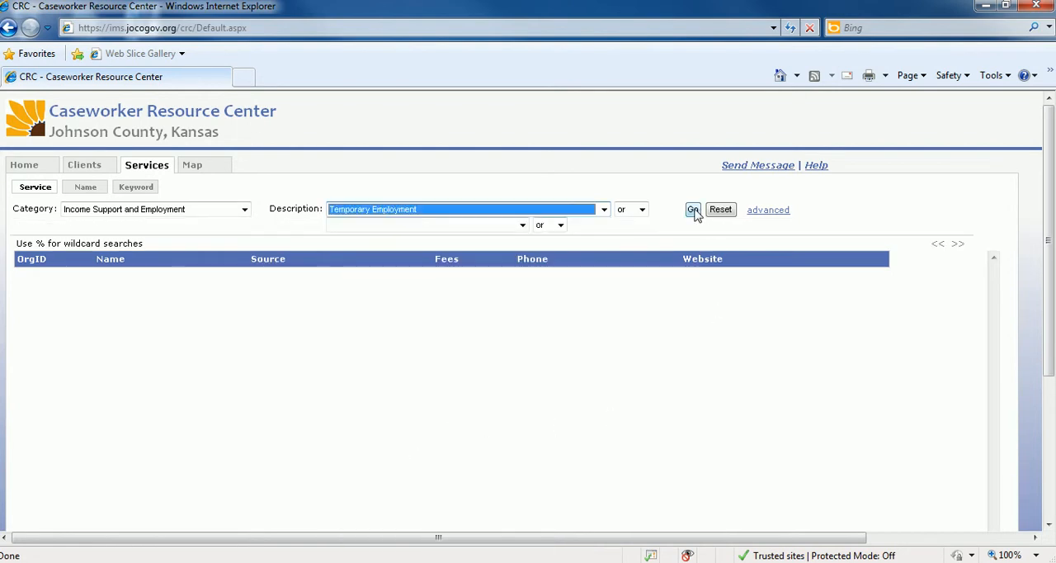
Step: Run the search and browse the 83 temporary employment agency results to about record 7100082
click(692, 209)
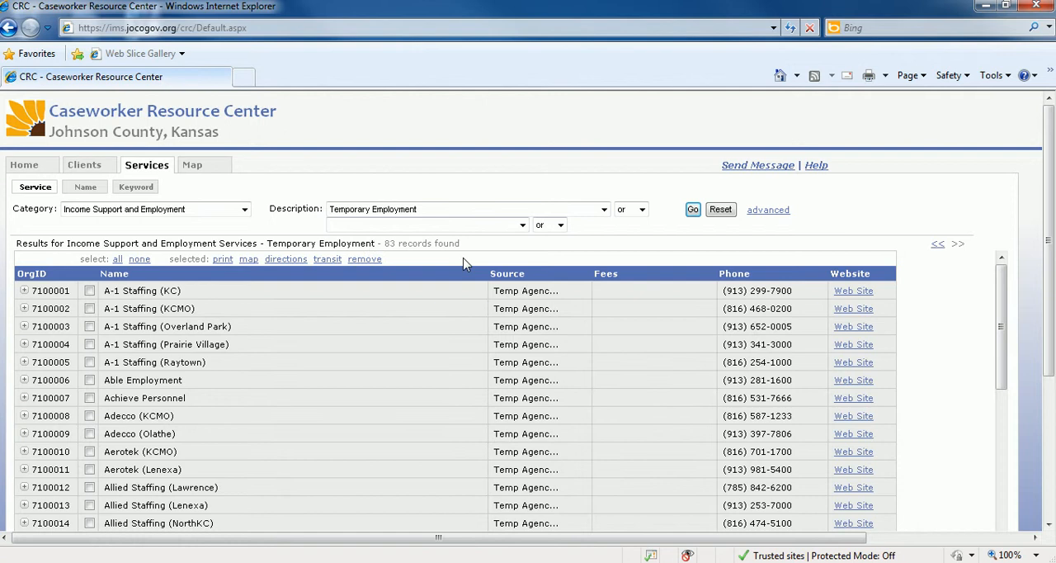
scroll(down, 3)
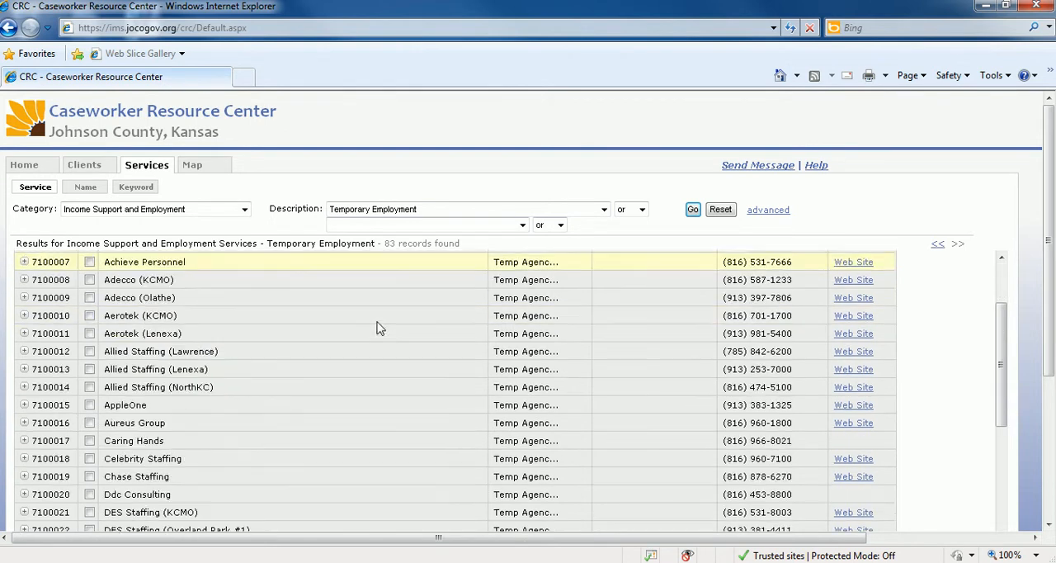
scroll(down, 3)
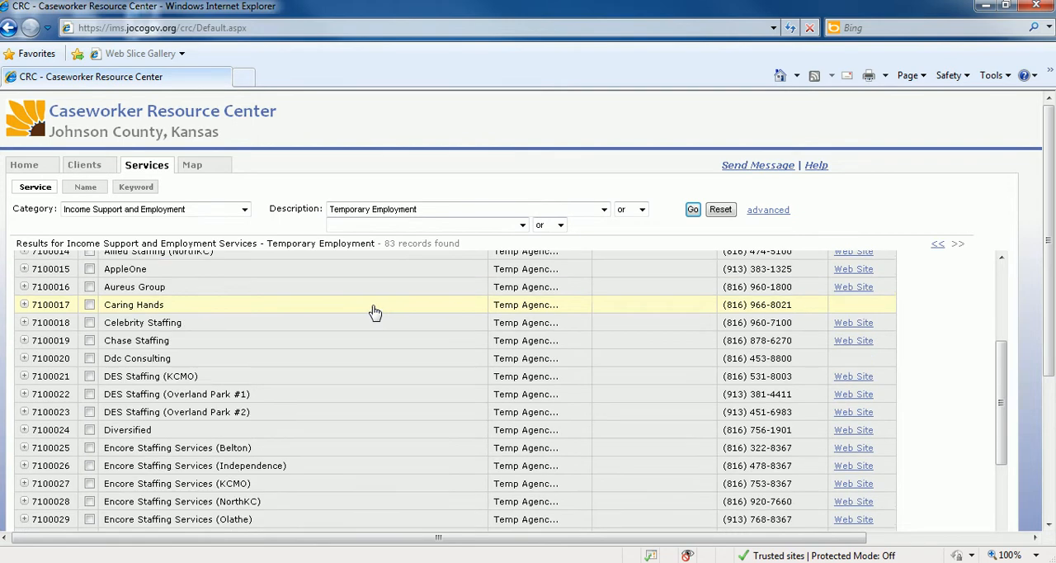
scroll(down, 3)
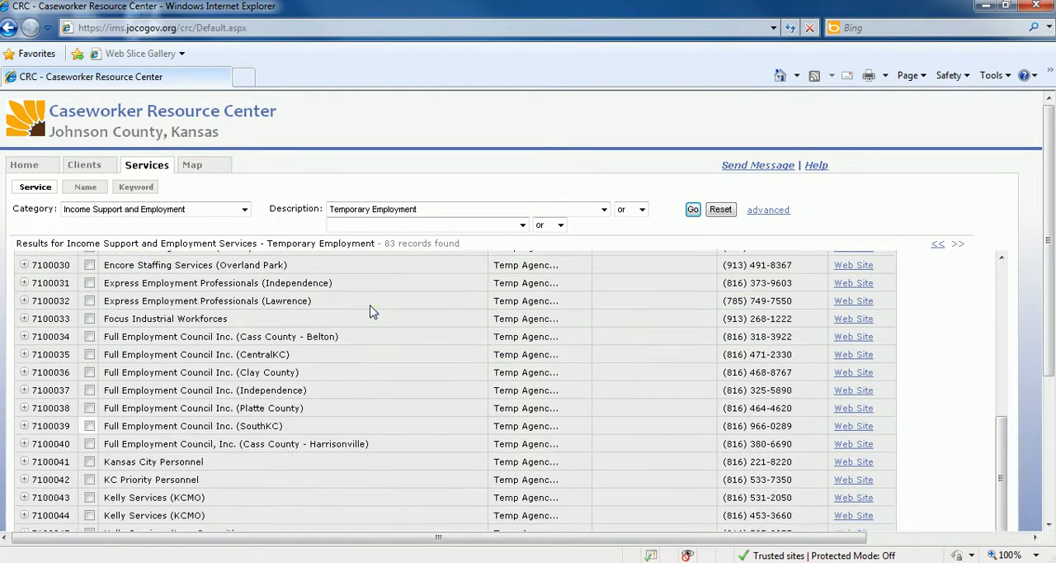
scroll(down, 3)
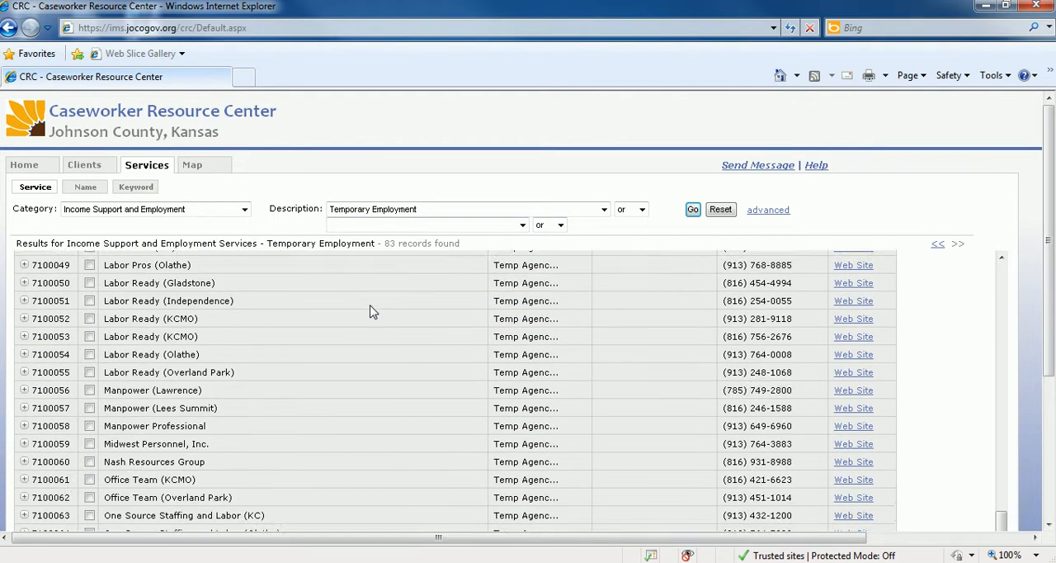
scroll(down, 3)
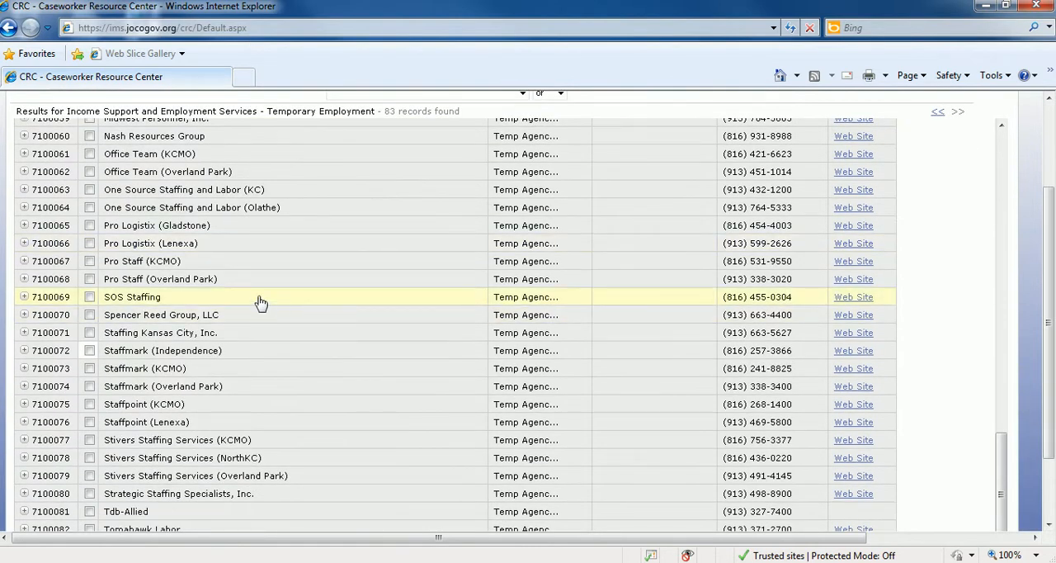
Step: Expand record 7100068, Pro Staff (Overland Park), to show its address, contact info and services
click(24, 279)
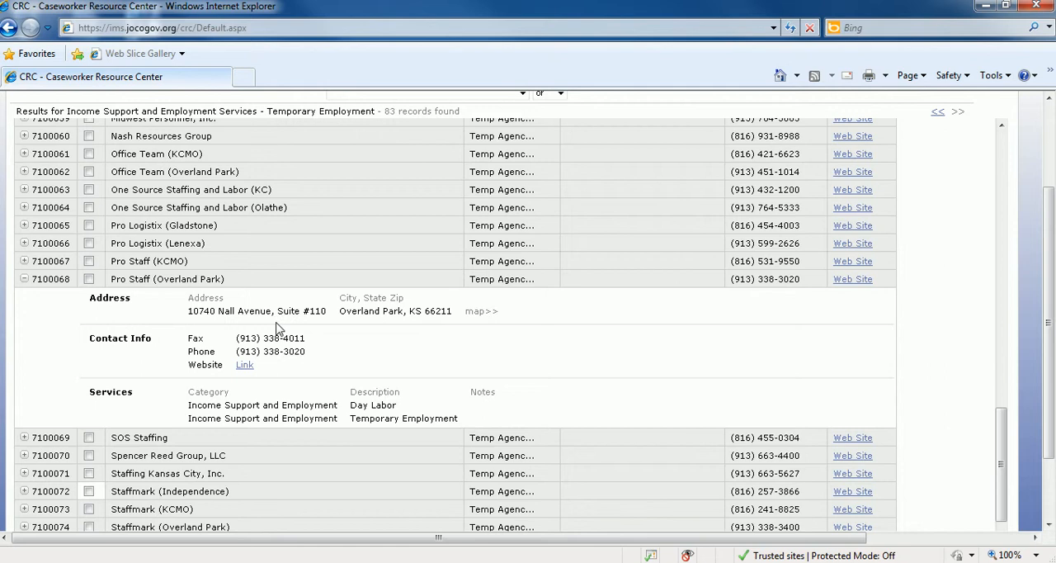
mouse_move(331, 331)
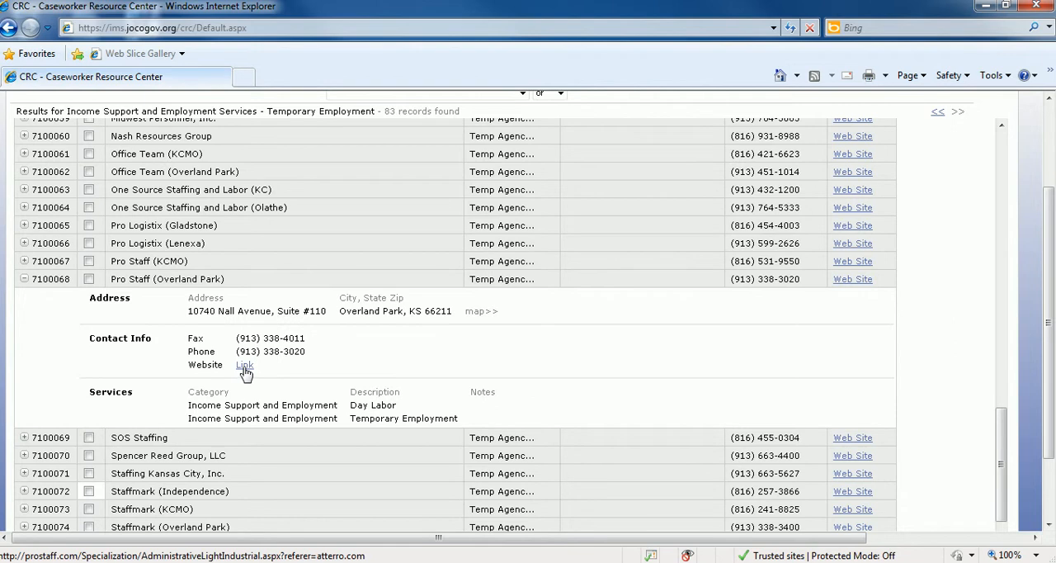
click(245, 364)
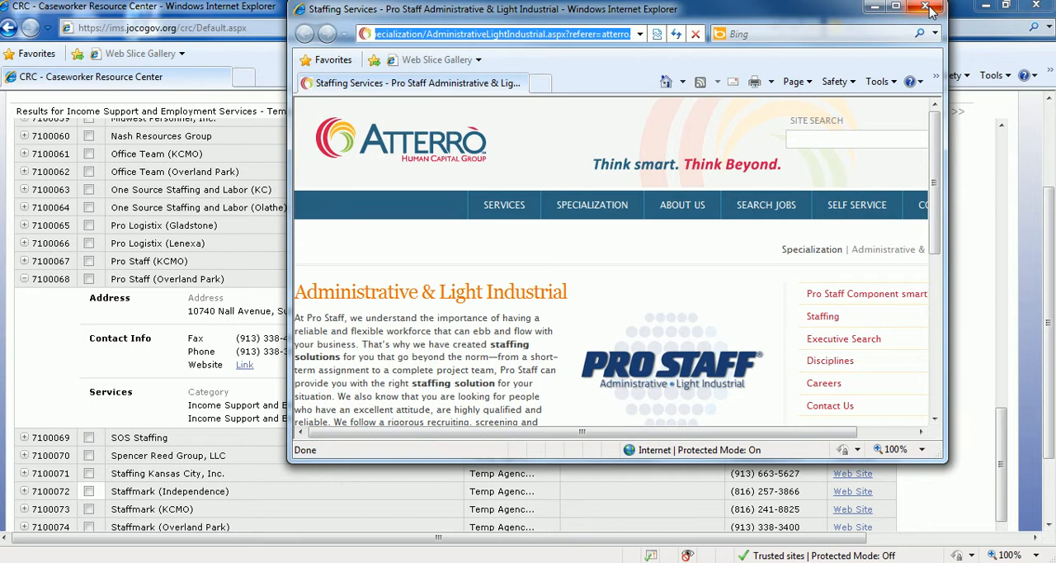
click(926, 7)
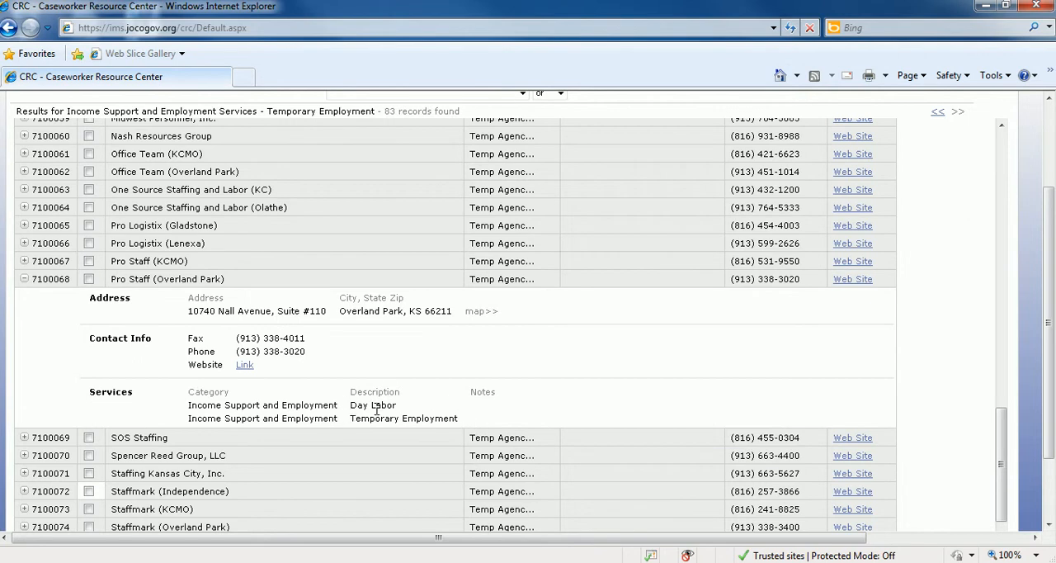
mouse_move(446, 432)
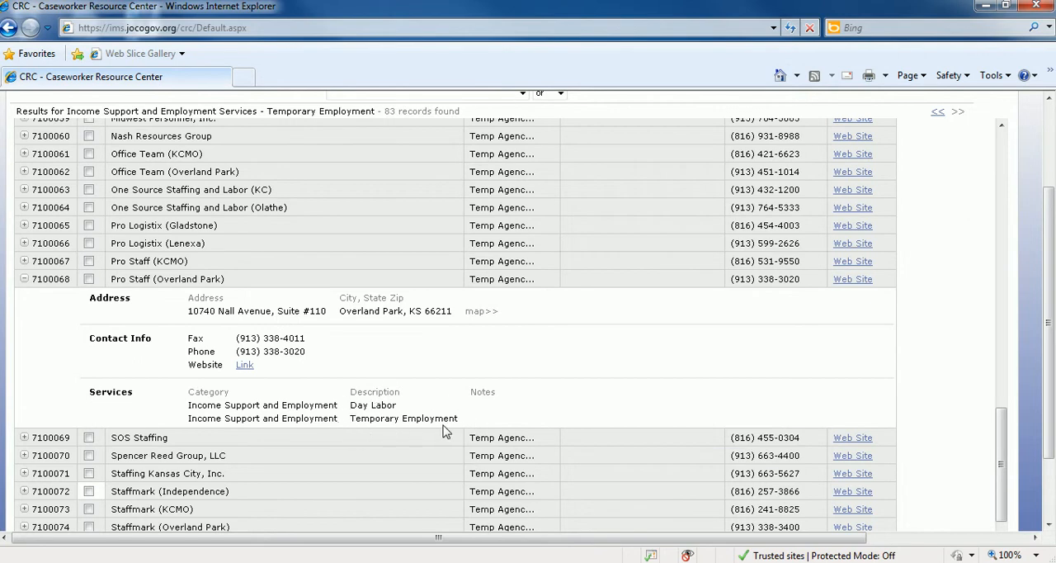
mouse_move(444, 432)
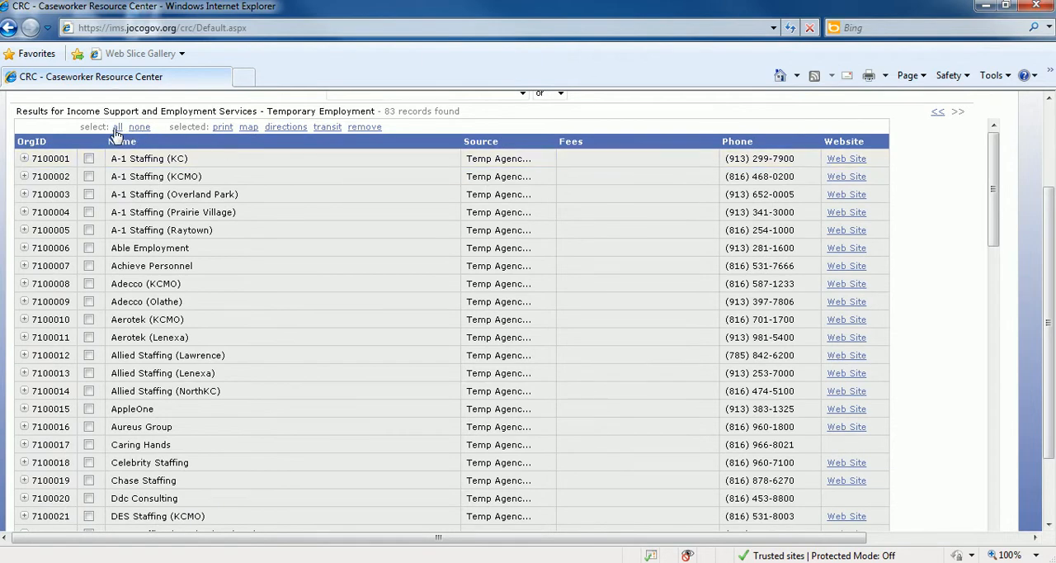
Step: Select all 83 agencies in the results for mapping
click(116, 126)
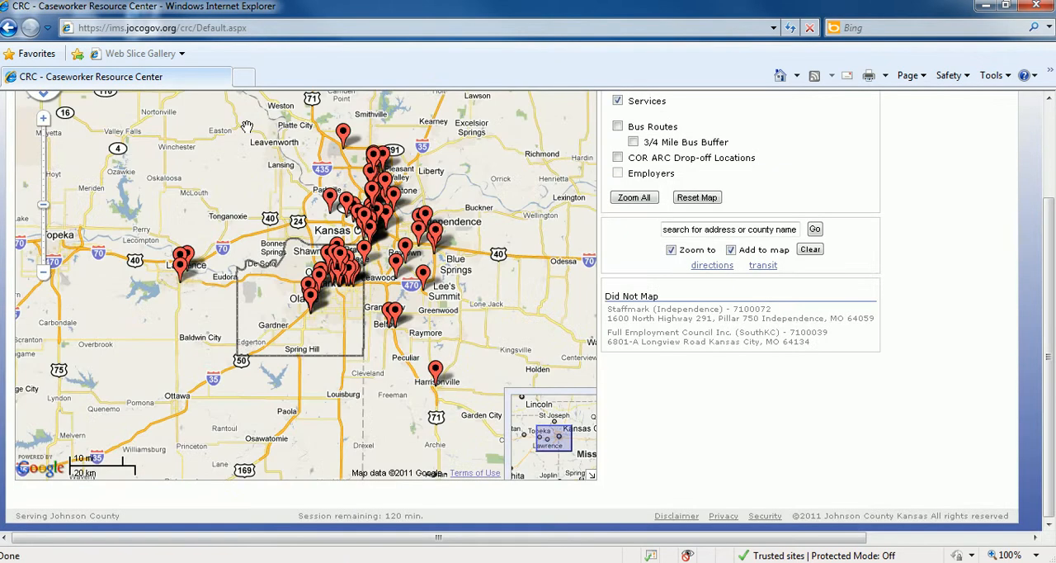
mouse_move(499, 242)
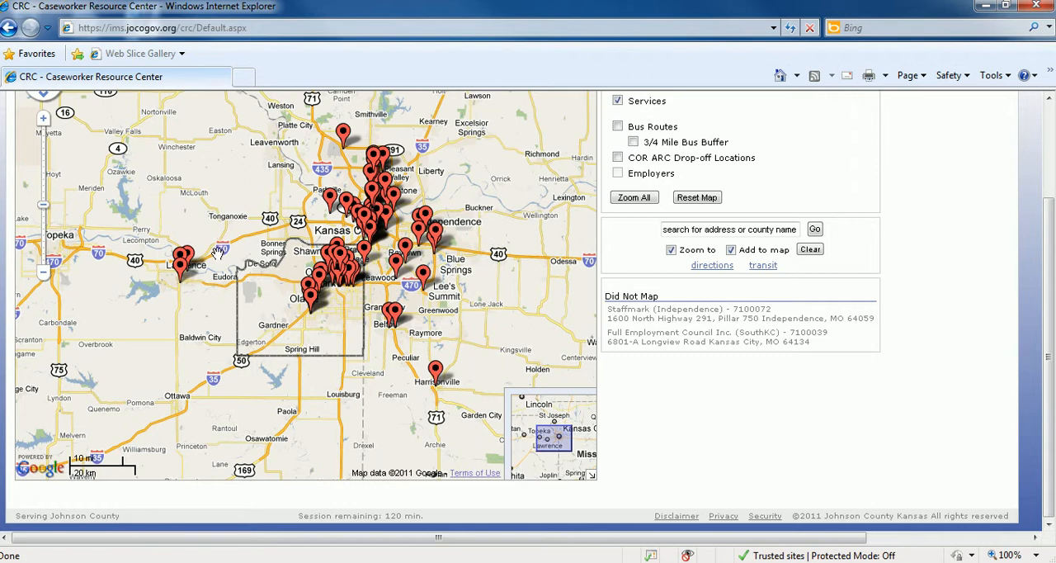
mouse_move(316, 397)
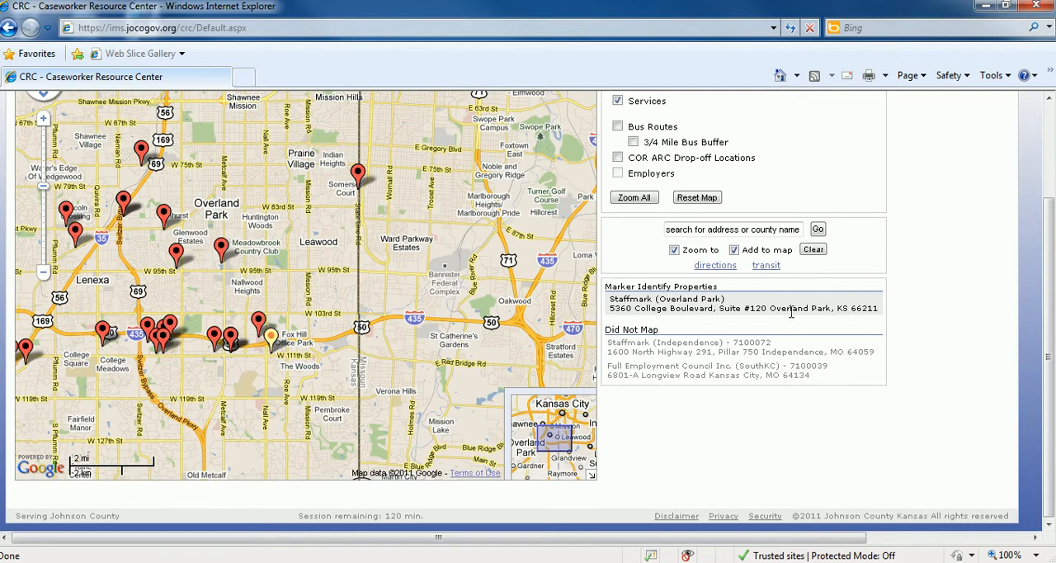
Step: Identify the Prairie Village marker as A-1 Staffing at 7930 State Line Road
click(357, 175)
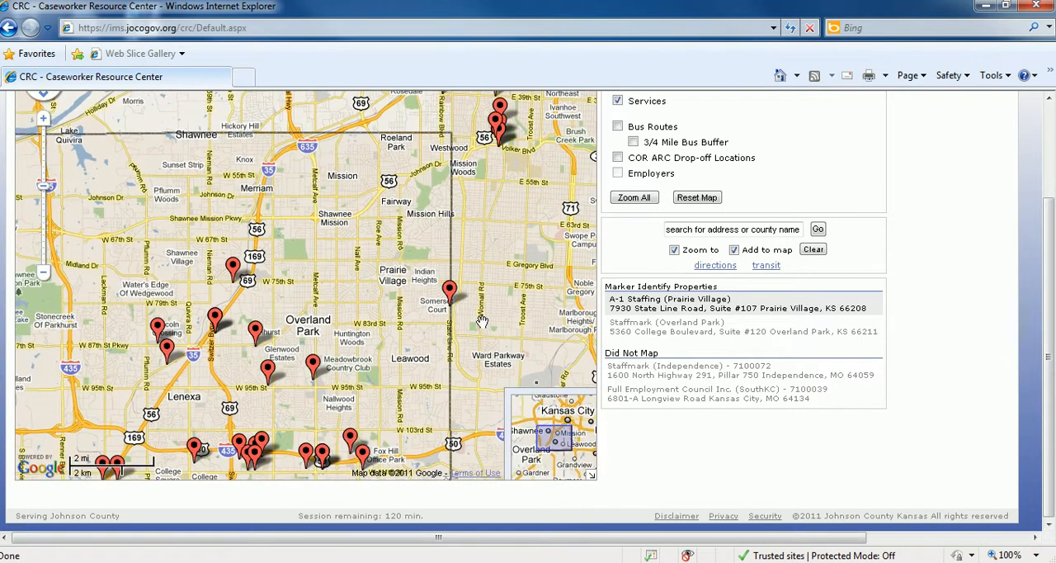
mouse_move(497, 265)
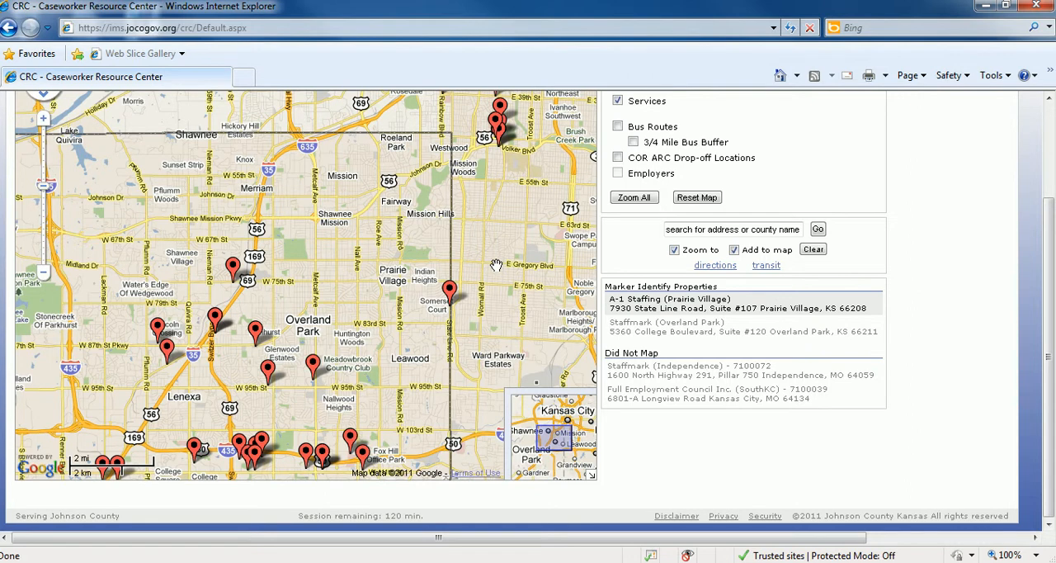
mouse_move(489, 260)
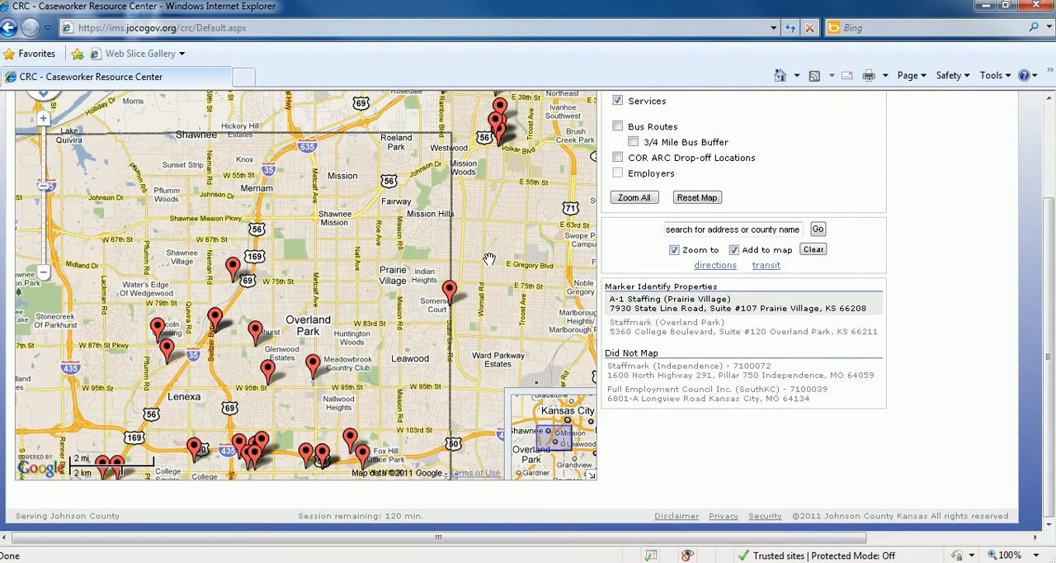
mouse_move(474, 254)
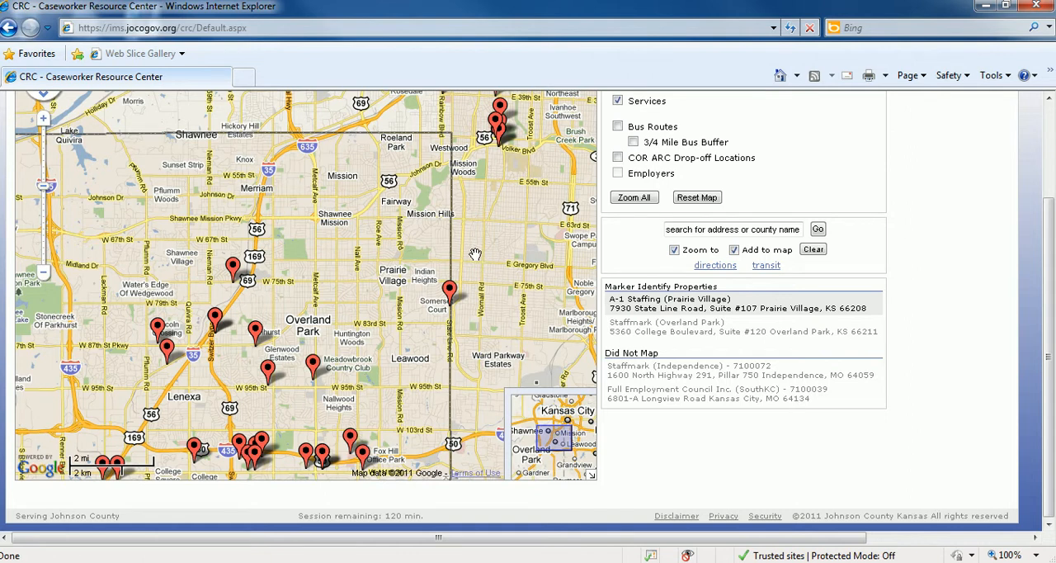